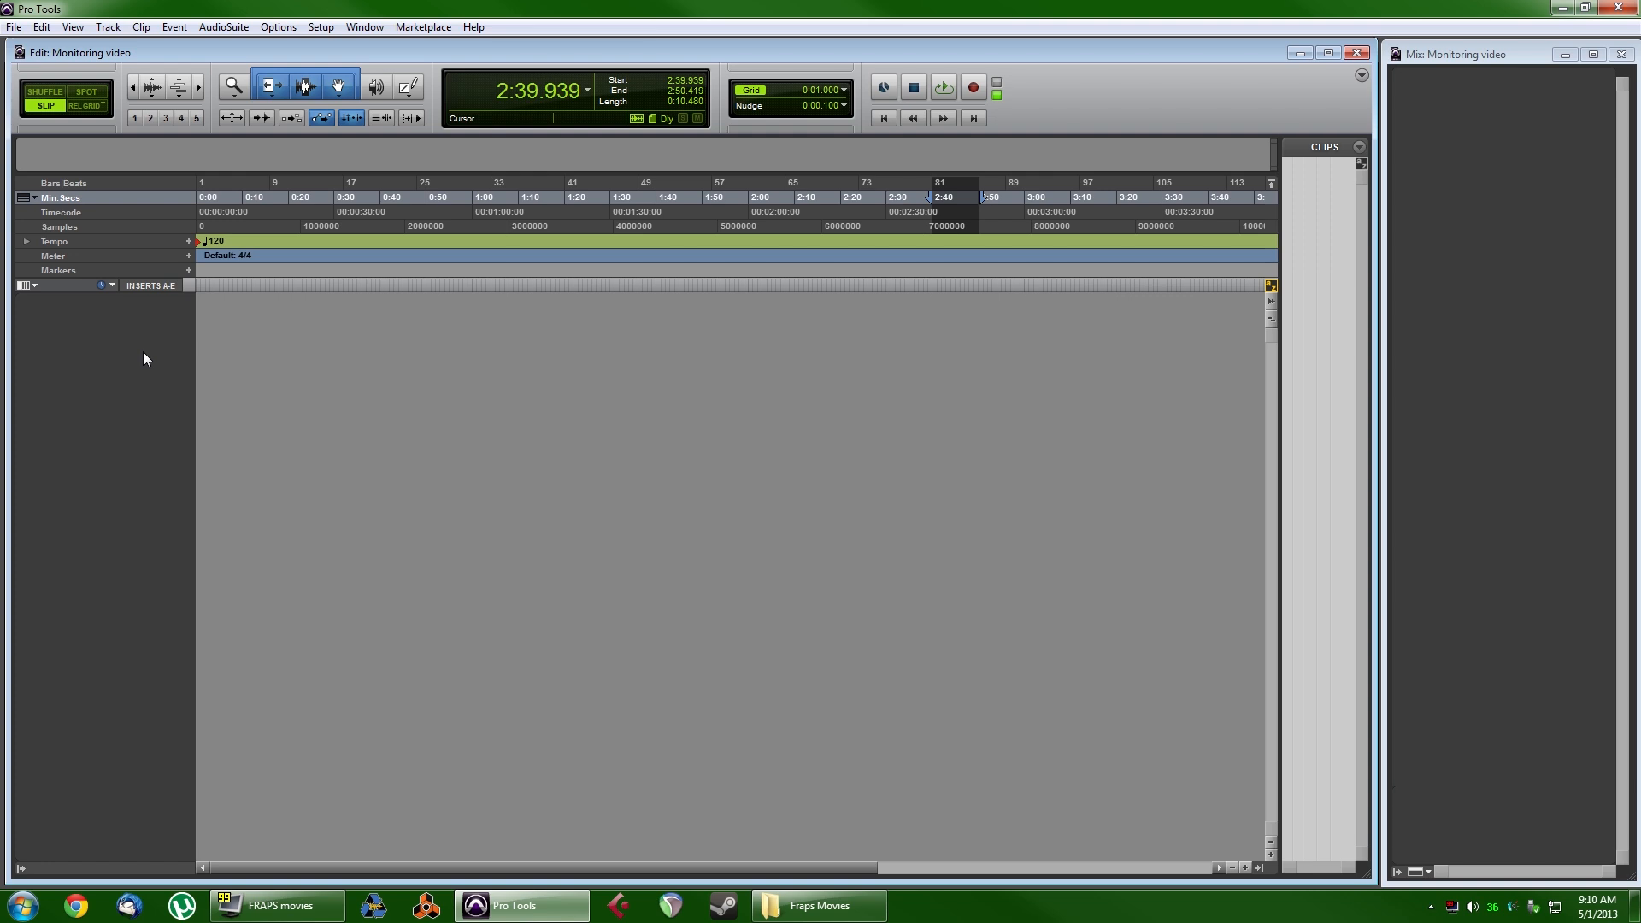
mouse_move(481, 55)
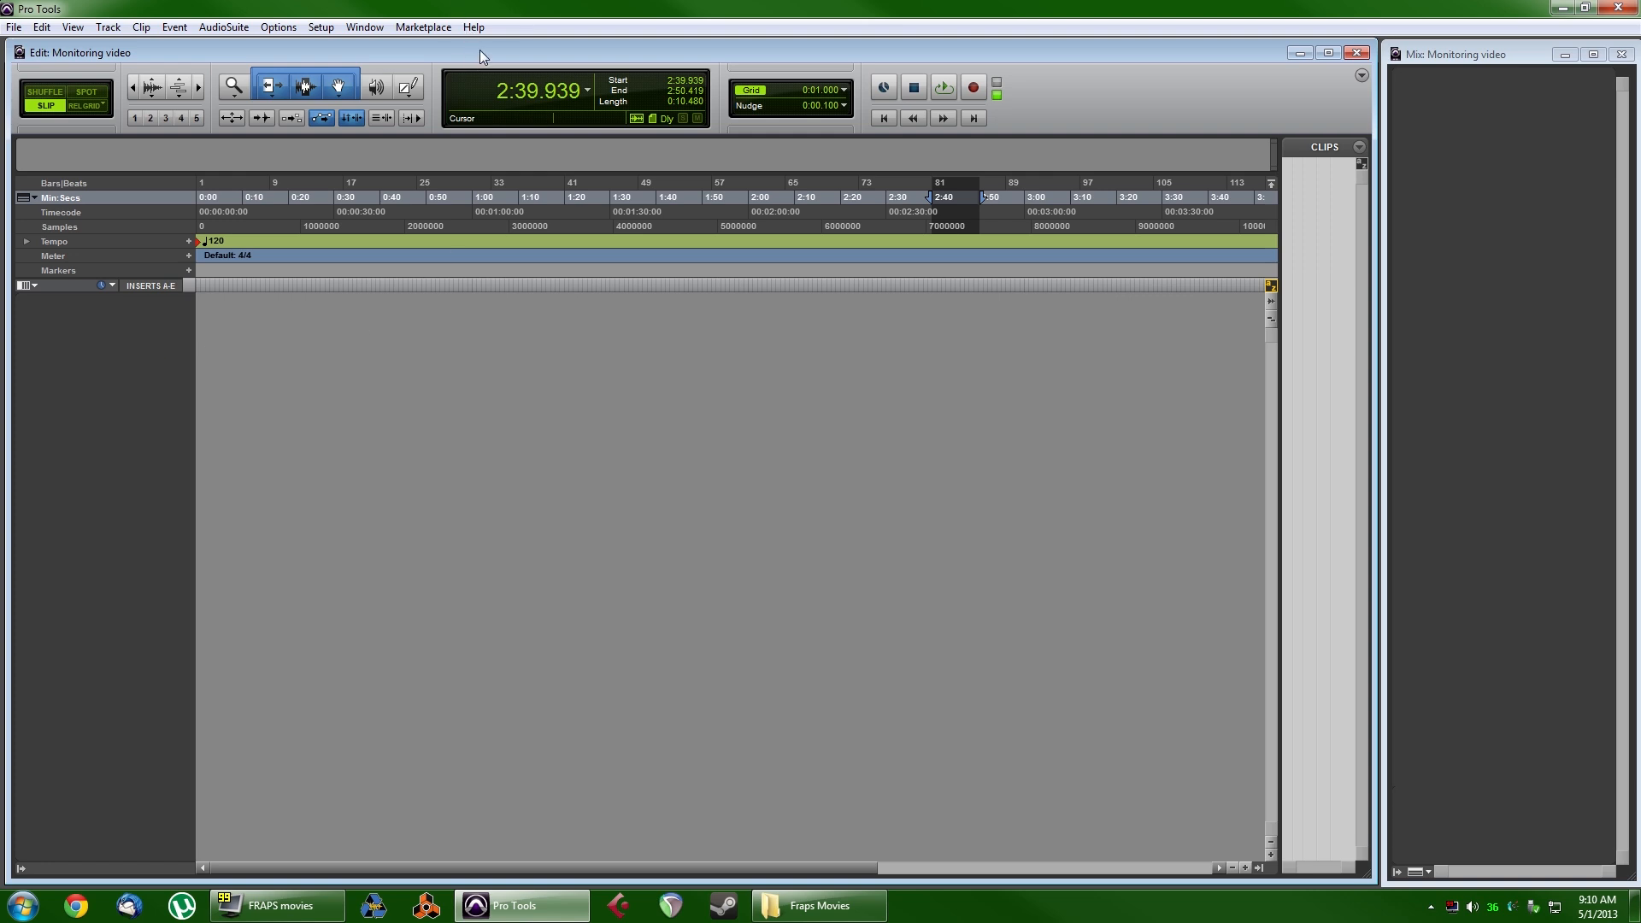
mouse_move(405, 40)
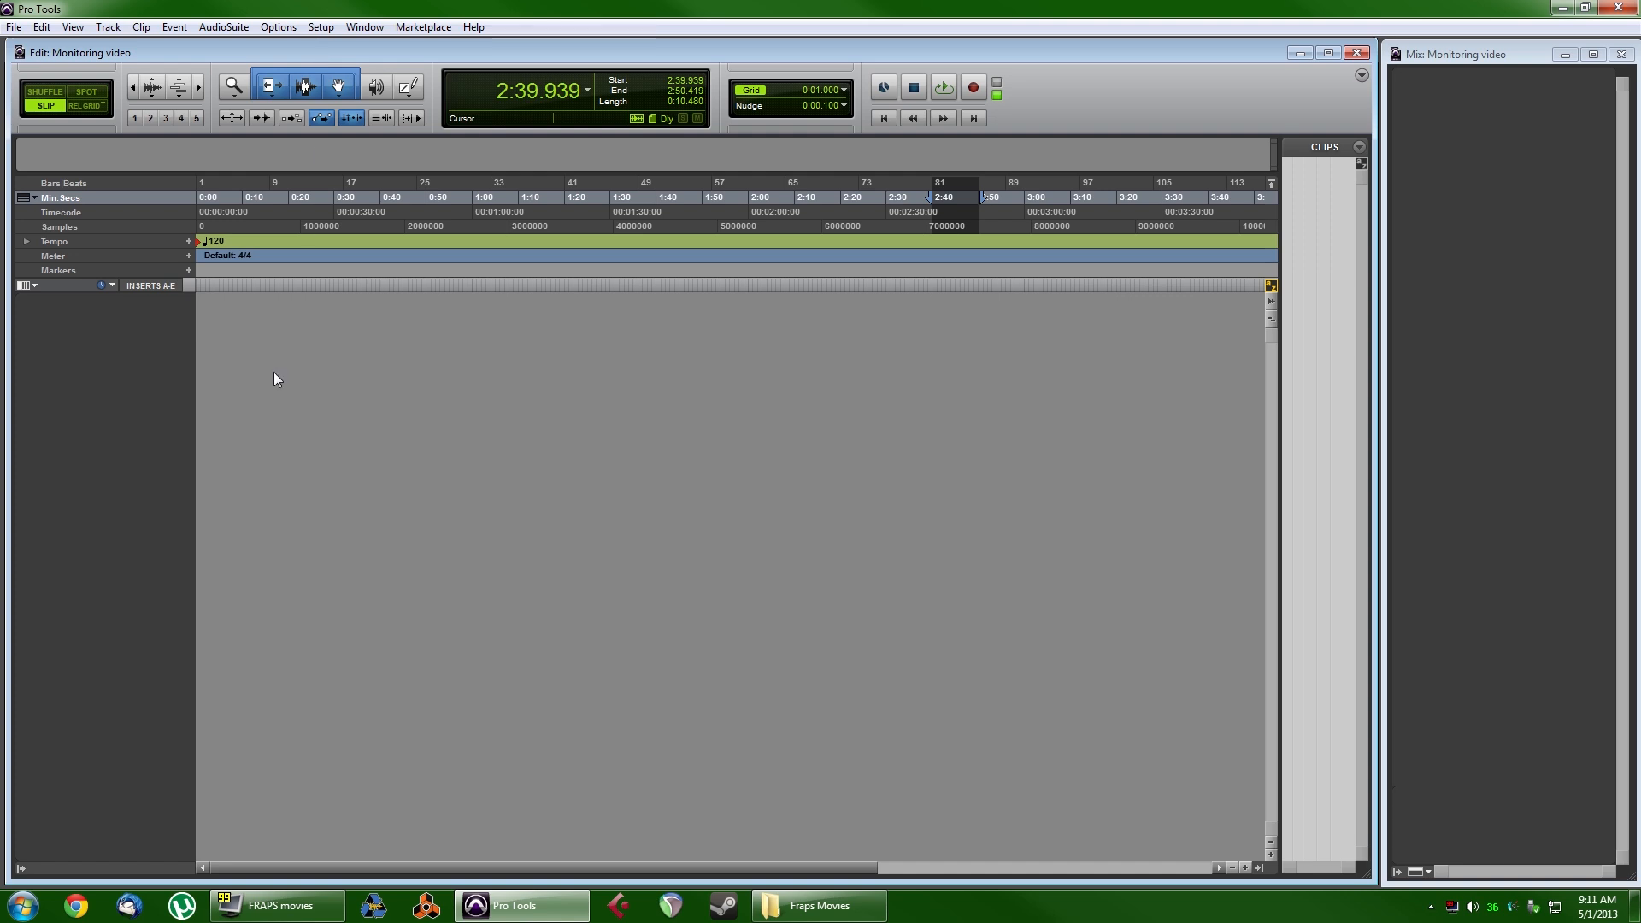
Create a mono audio track (Audio 1) and a mono aux input (Aux 1)
click(106, 27)
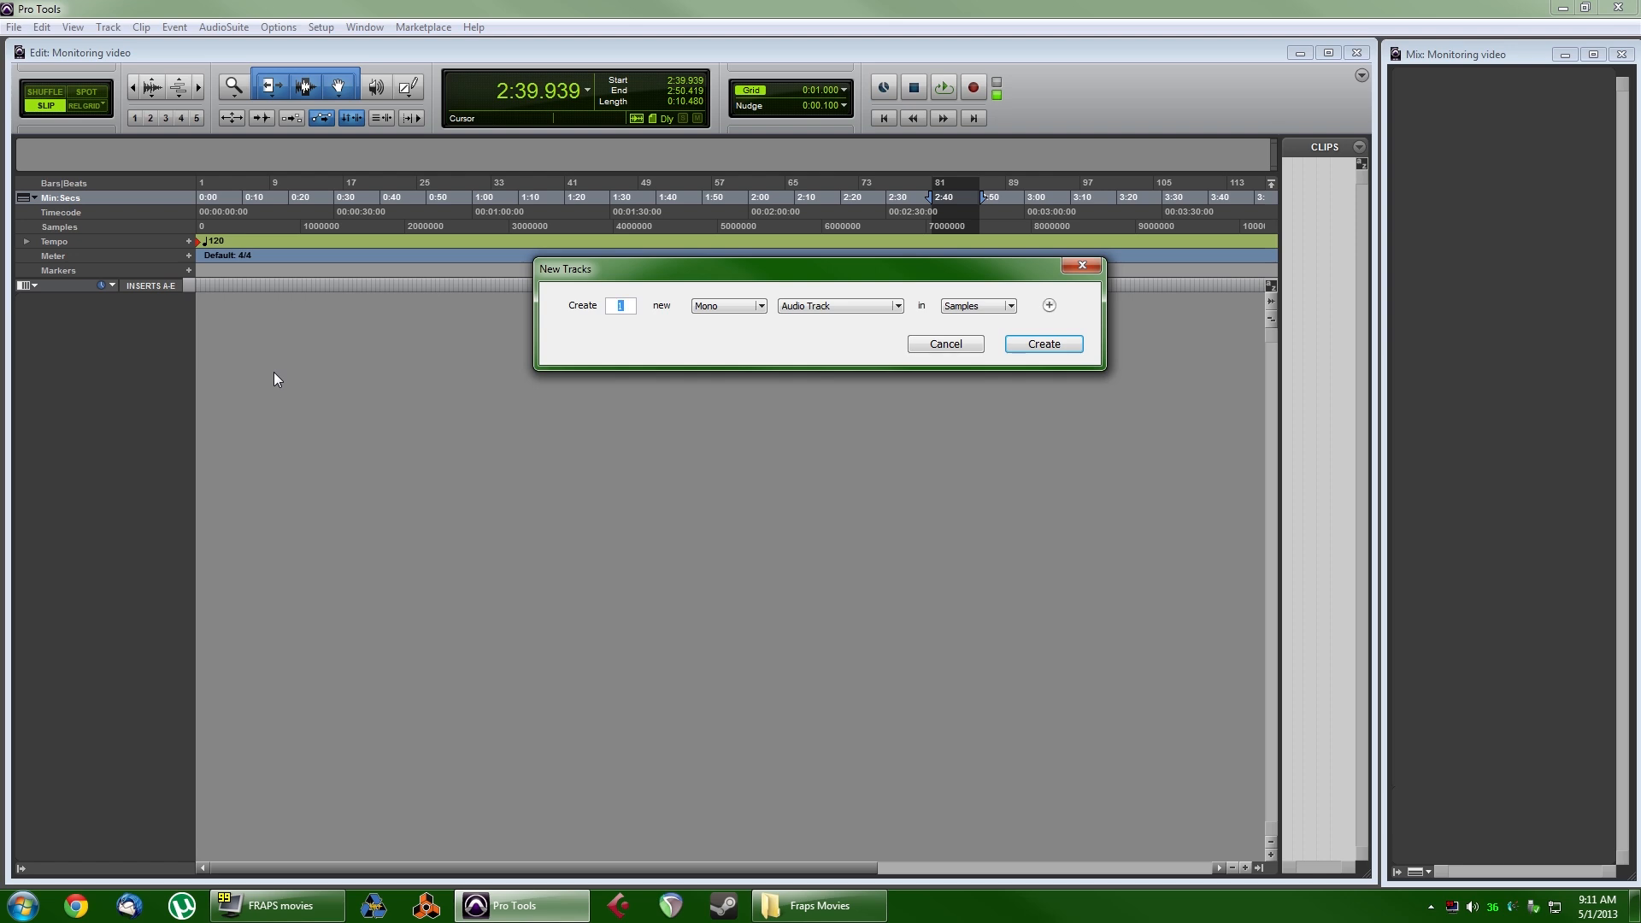
click(1047, 305)
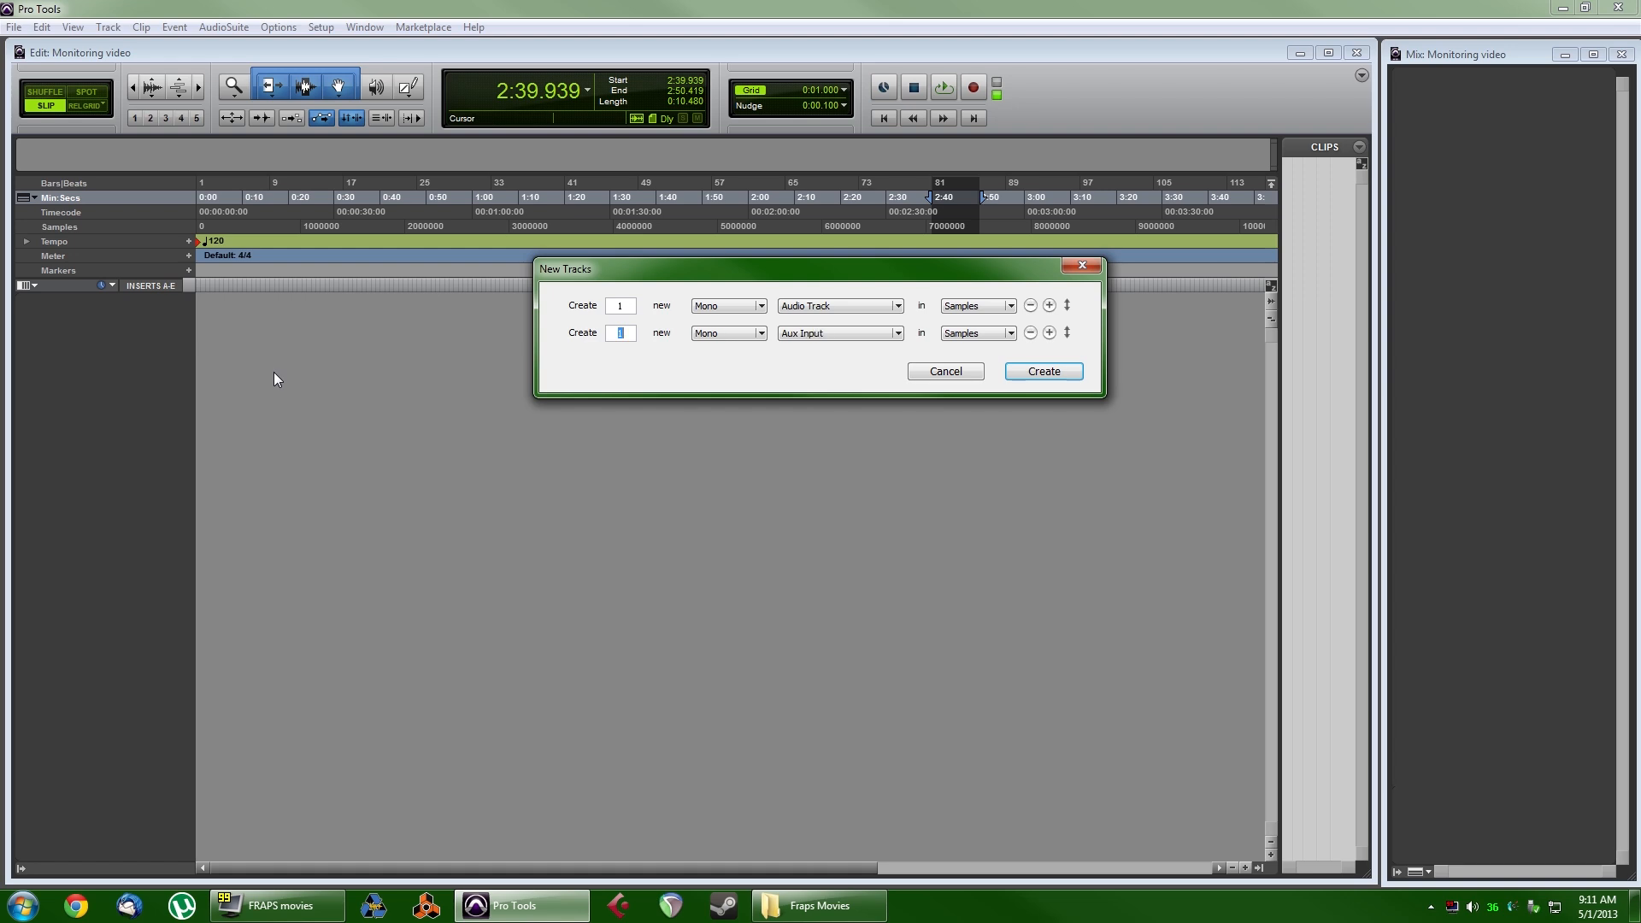
click(1040, 371)
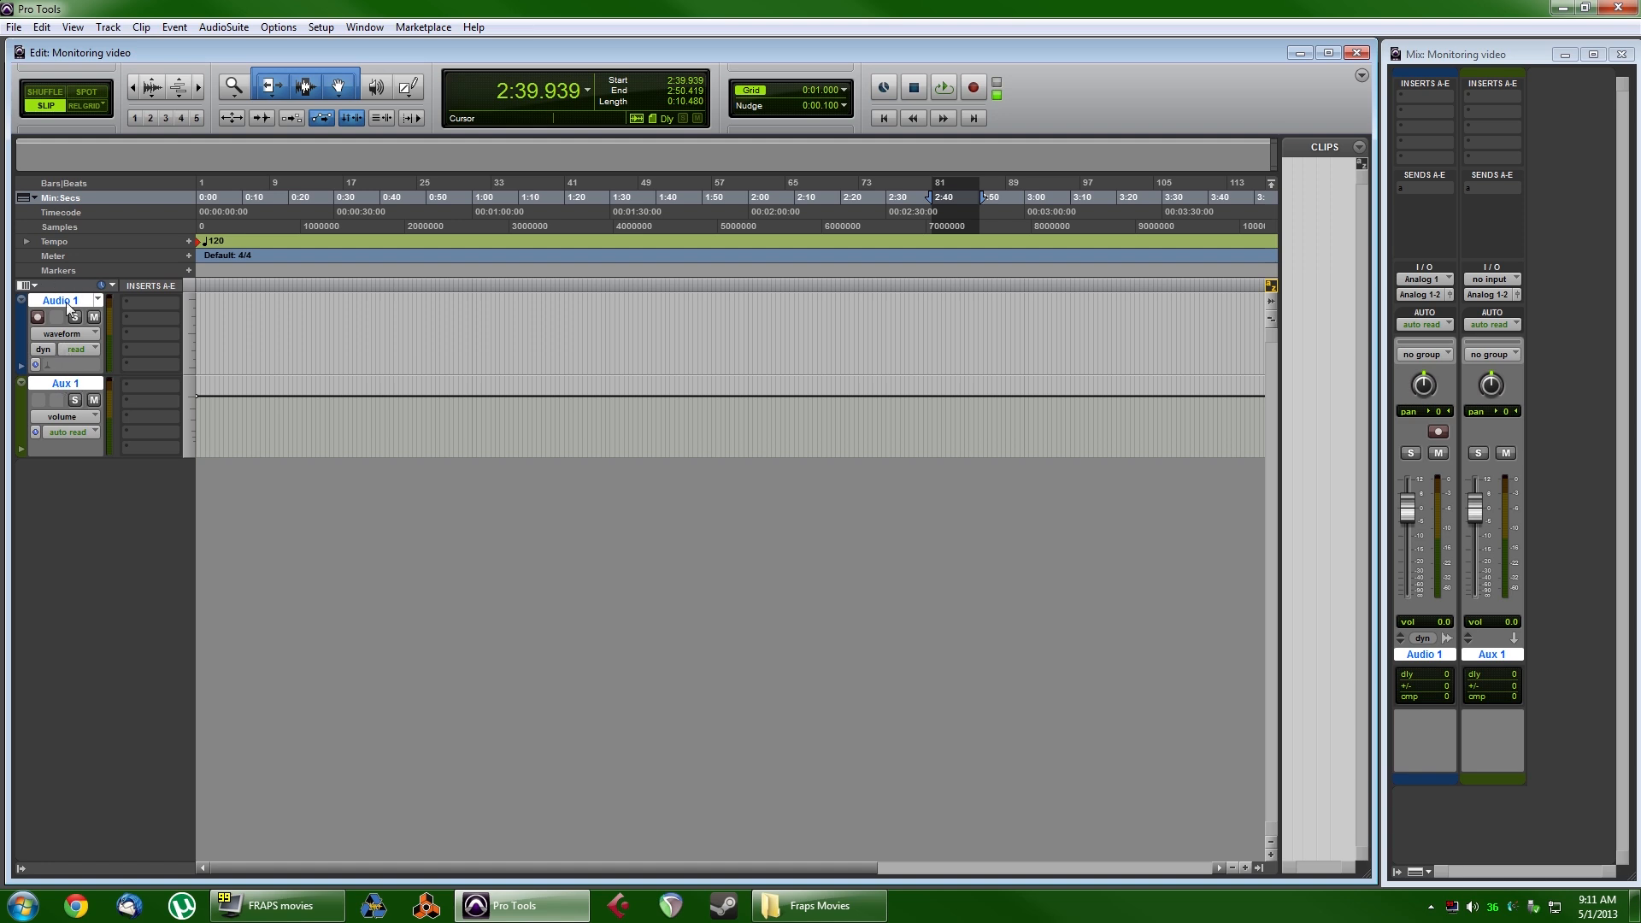
Record-arm Audio 1, route Analog 1 into Aux 1, and start recording
click(37, 316)
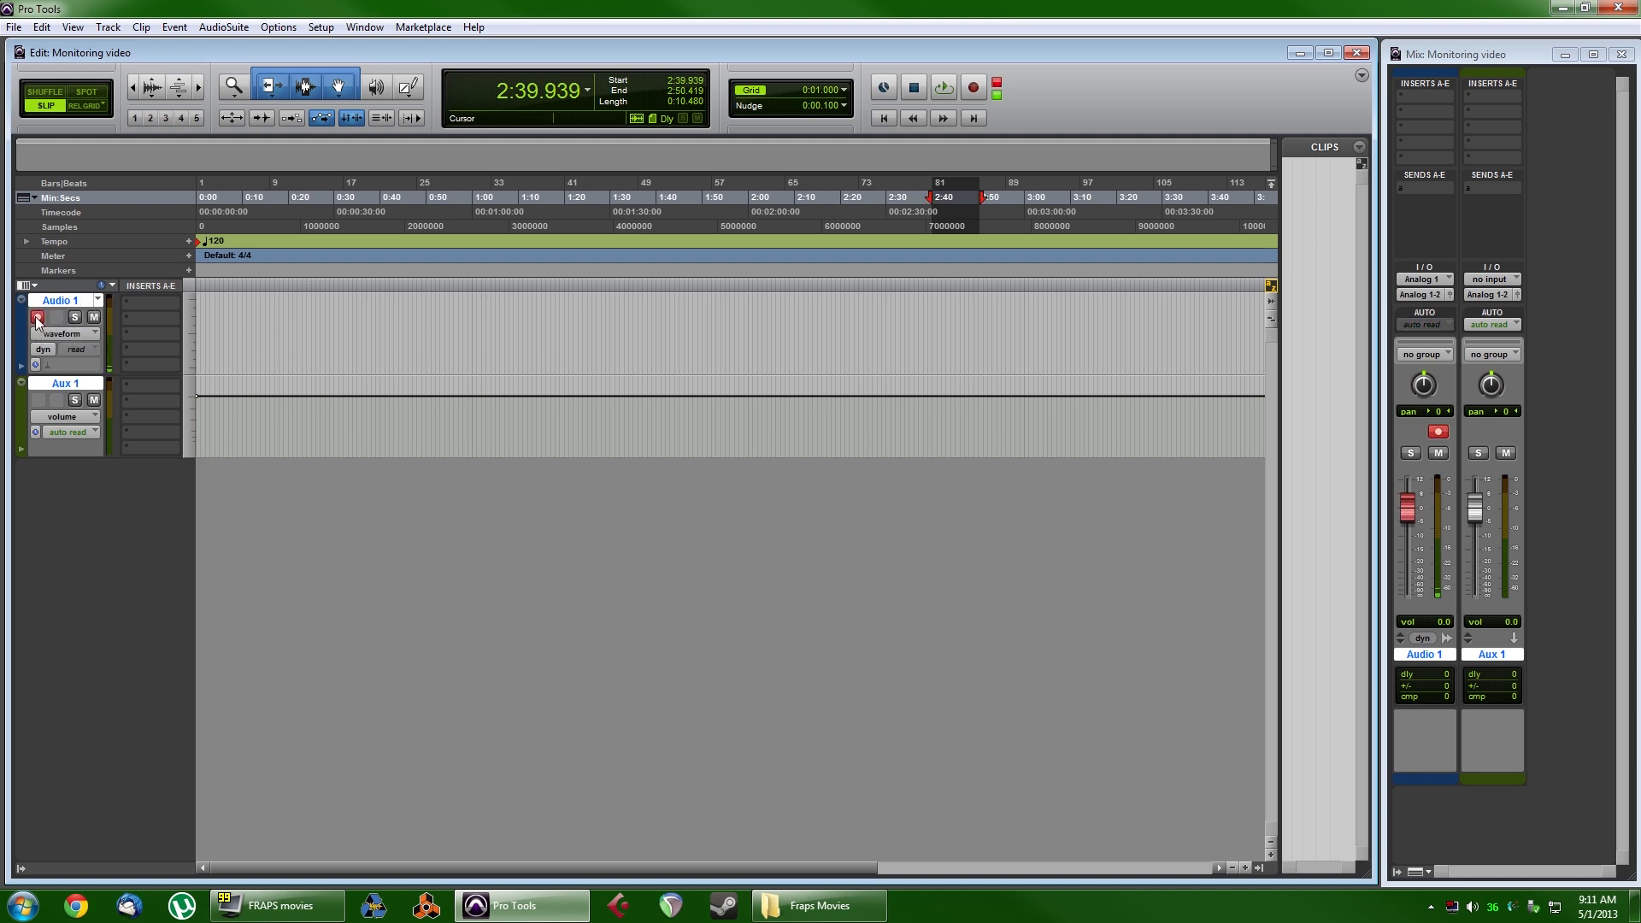
click(37, 316)
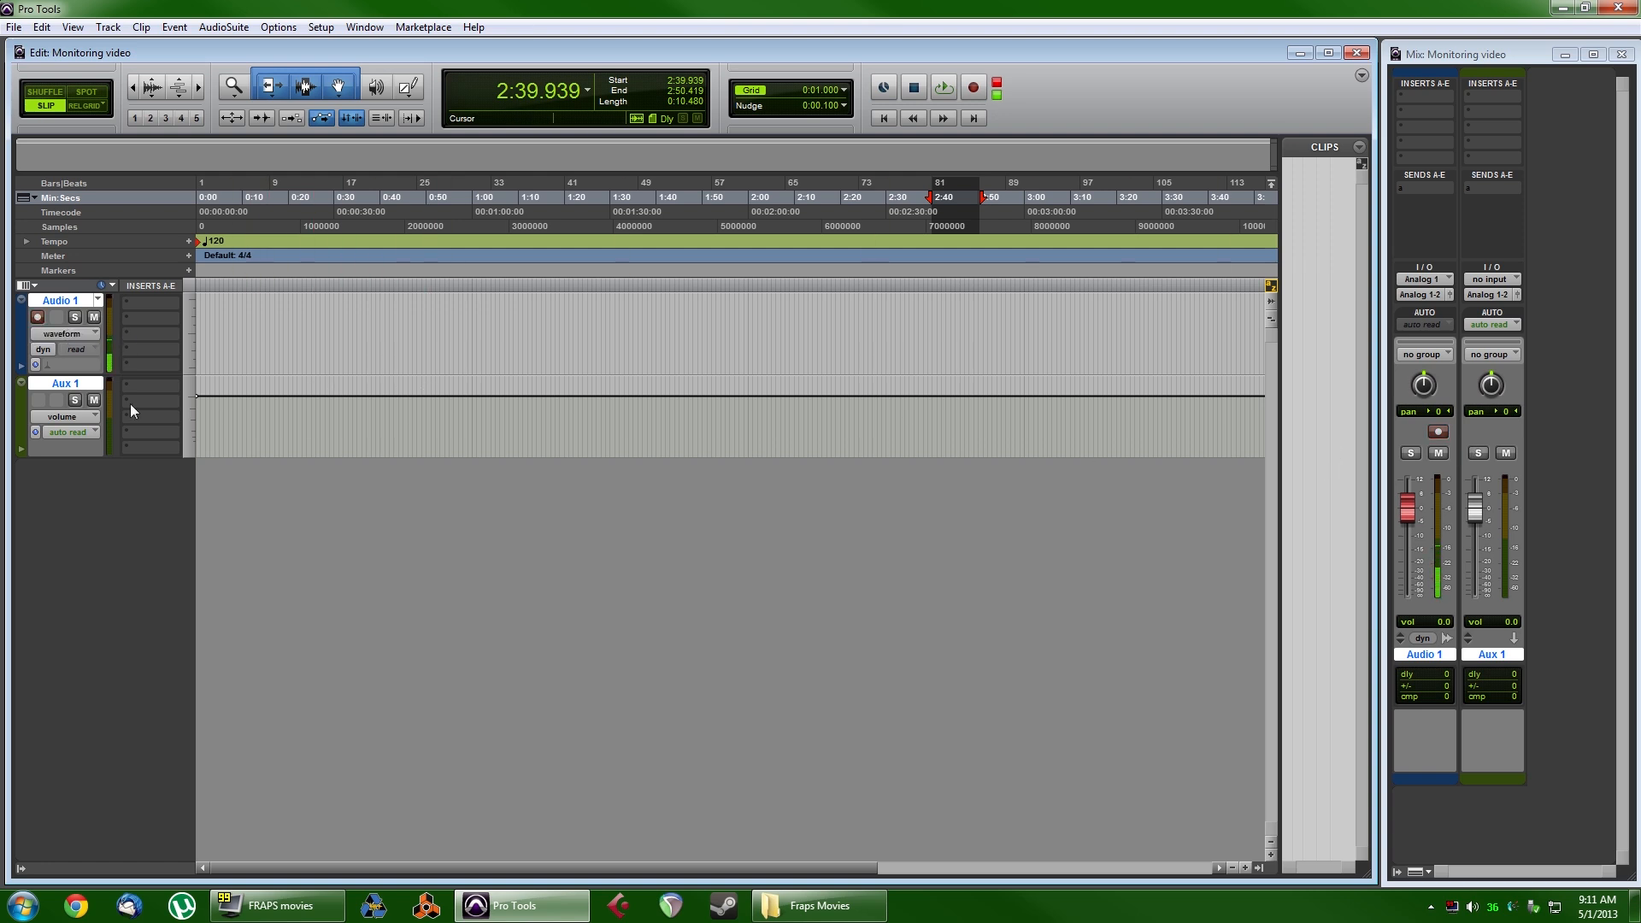
click(1510, 304)
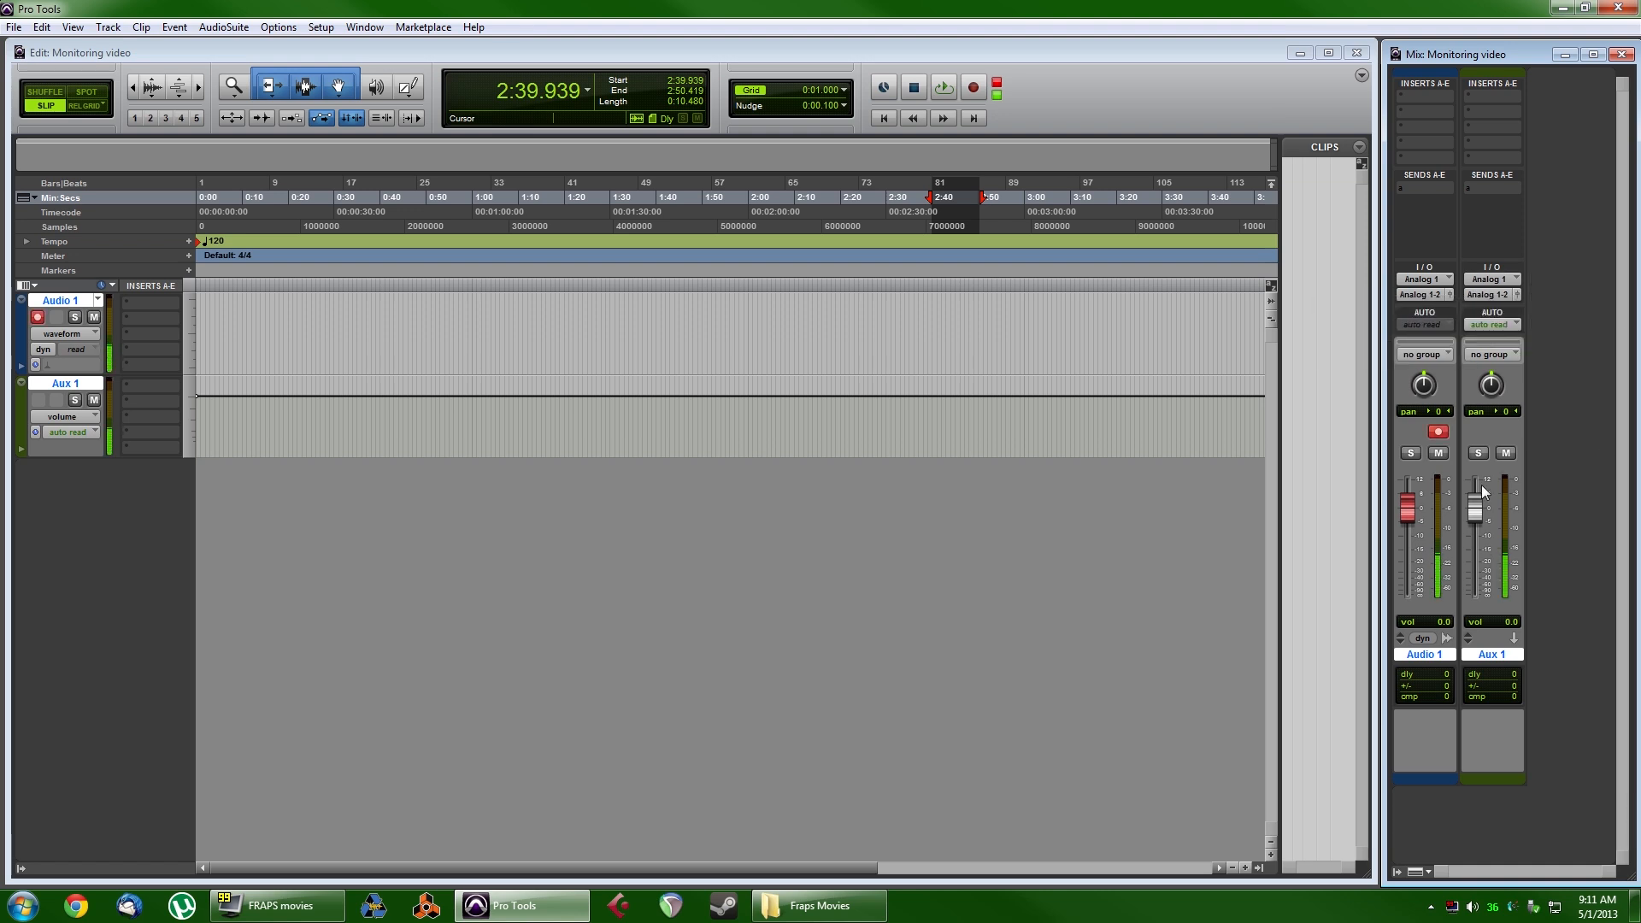
click(941, 87)
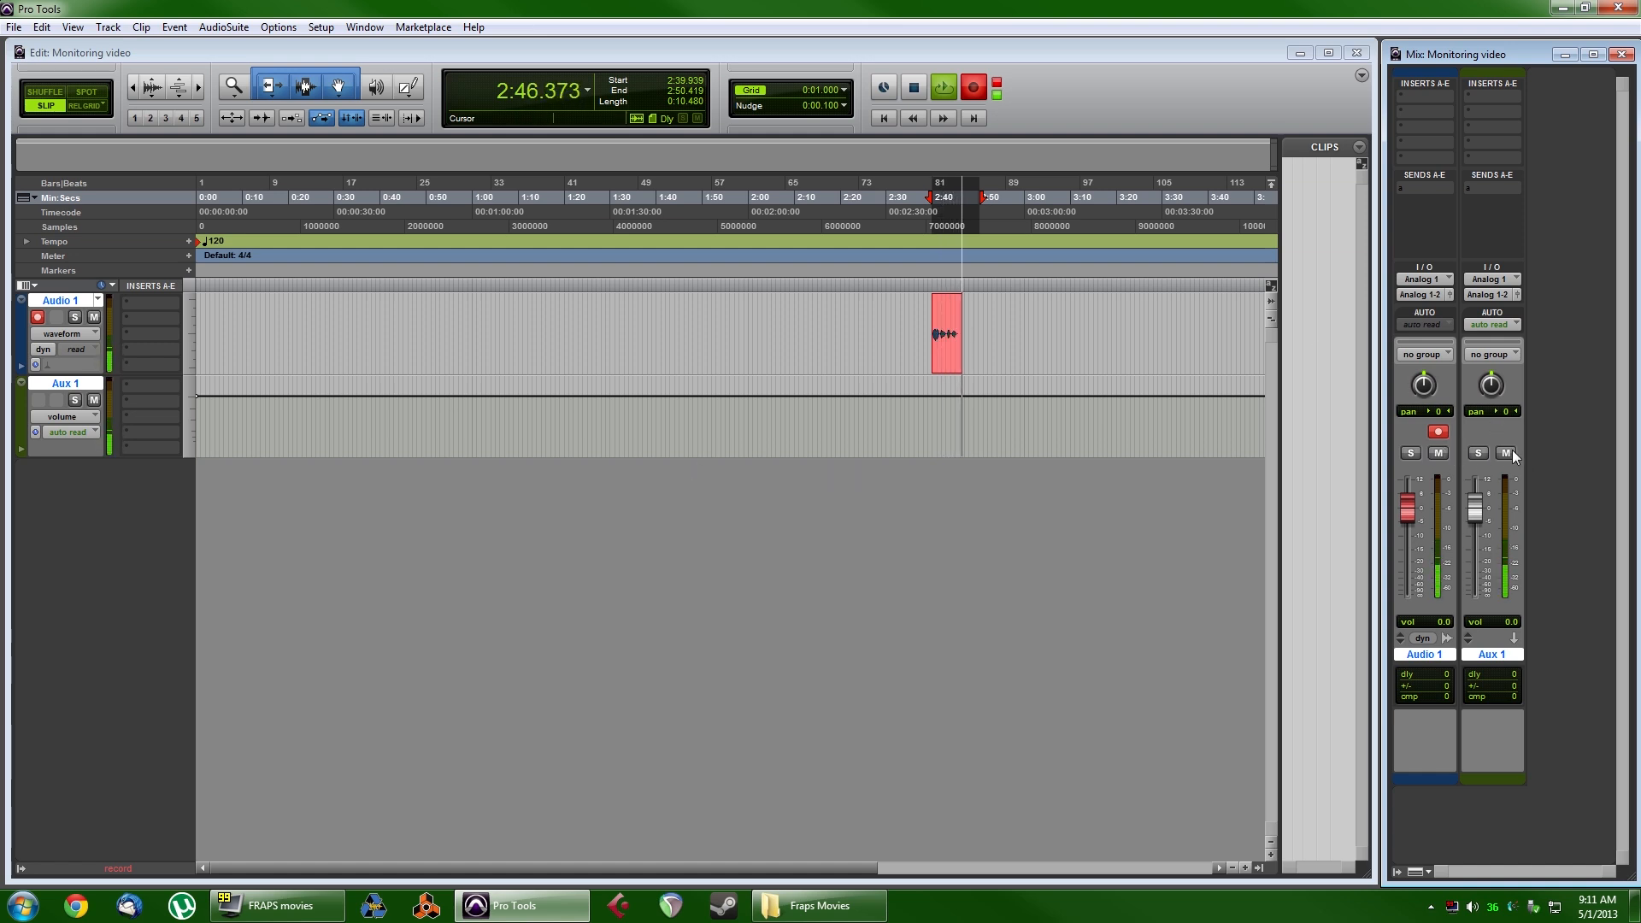
Mute Audio 1 in the Mix window while recording continues
click(1437, 452)
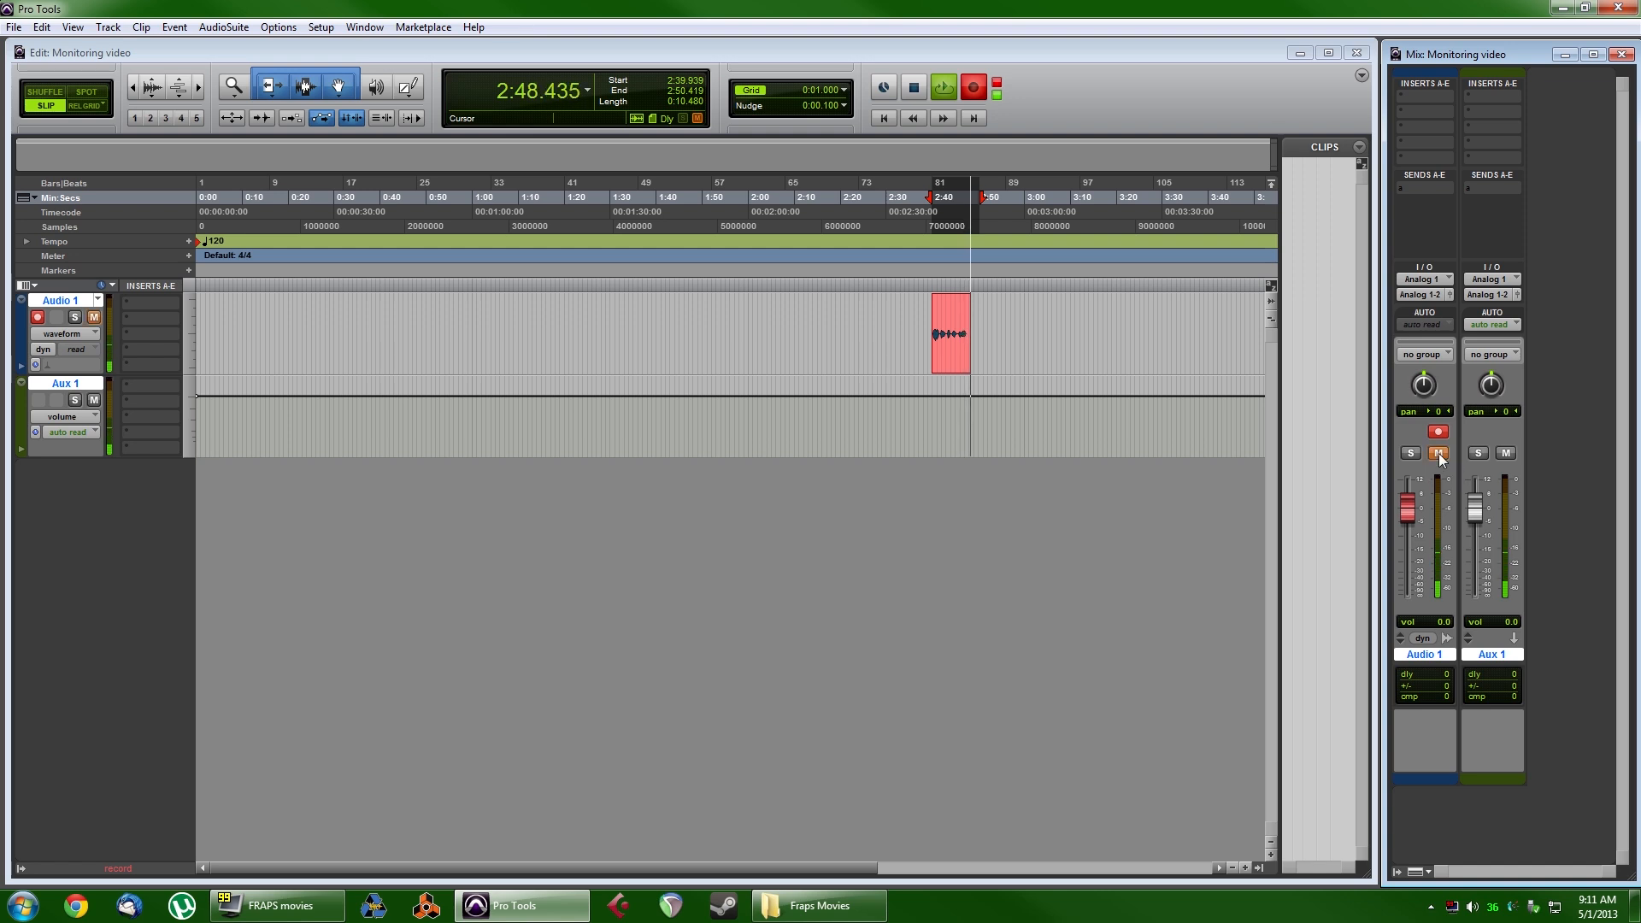
mouse_move(1437, 452)
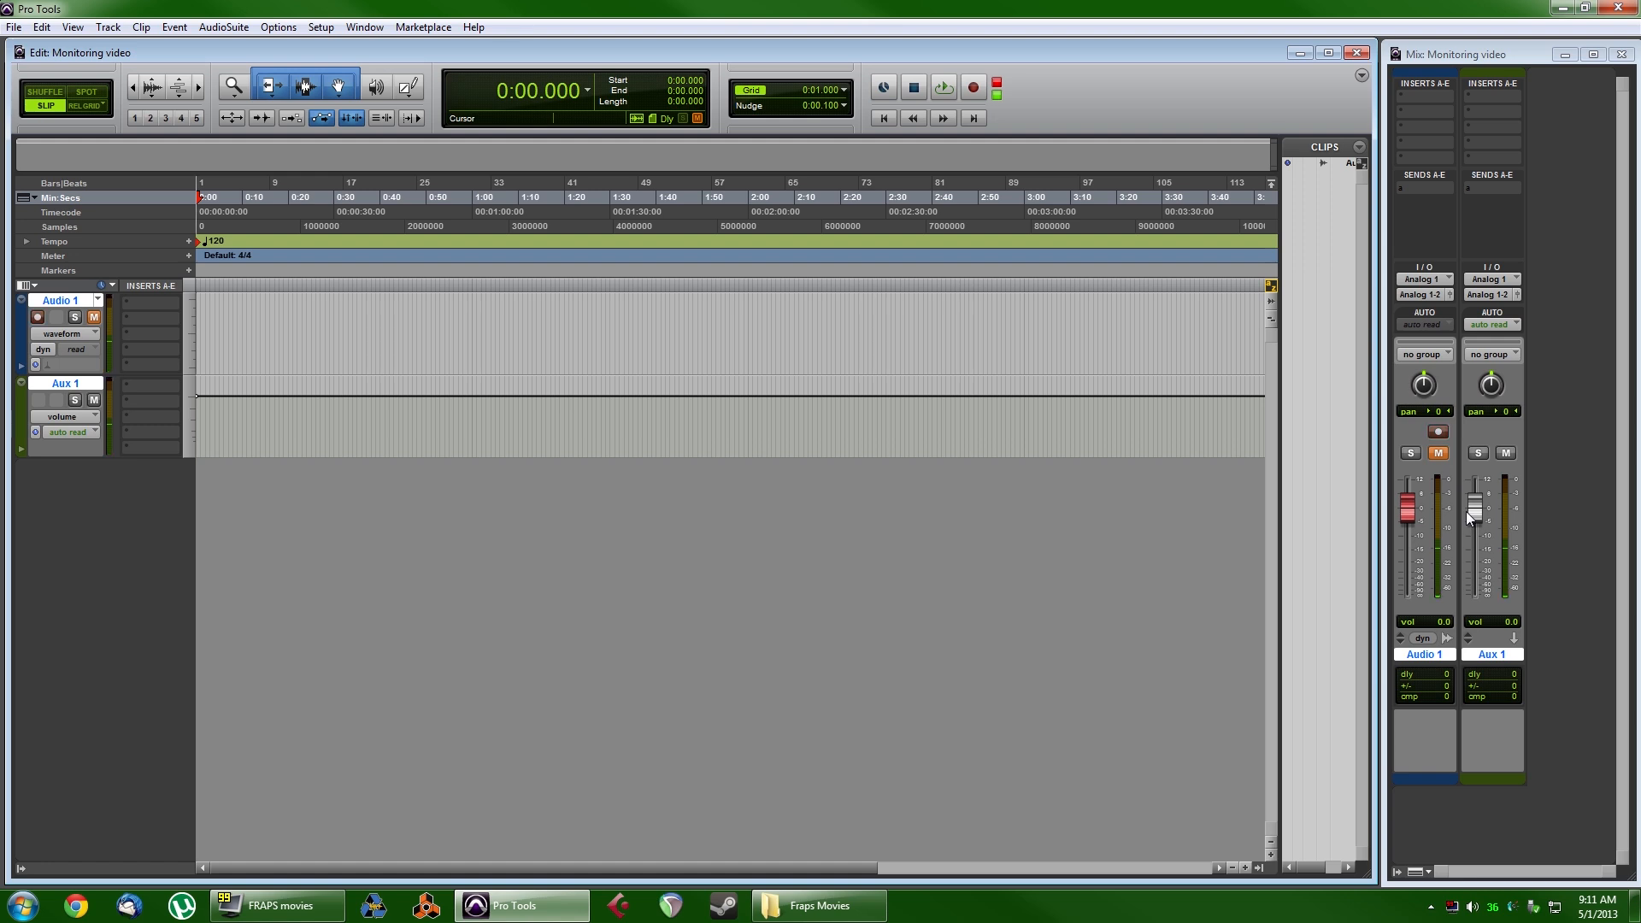
Stop the transport, leaving clip Audio 1_06 at the session start
click(941, 87)
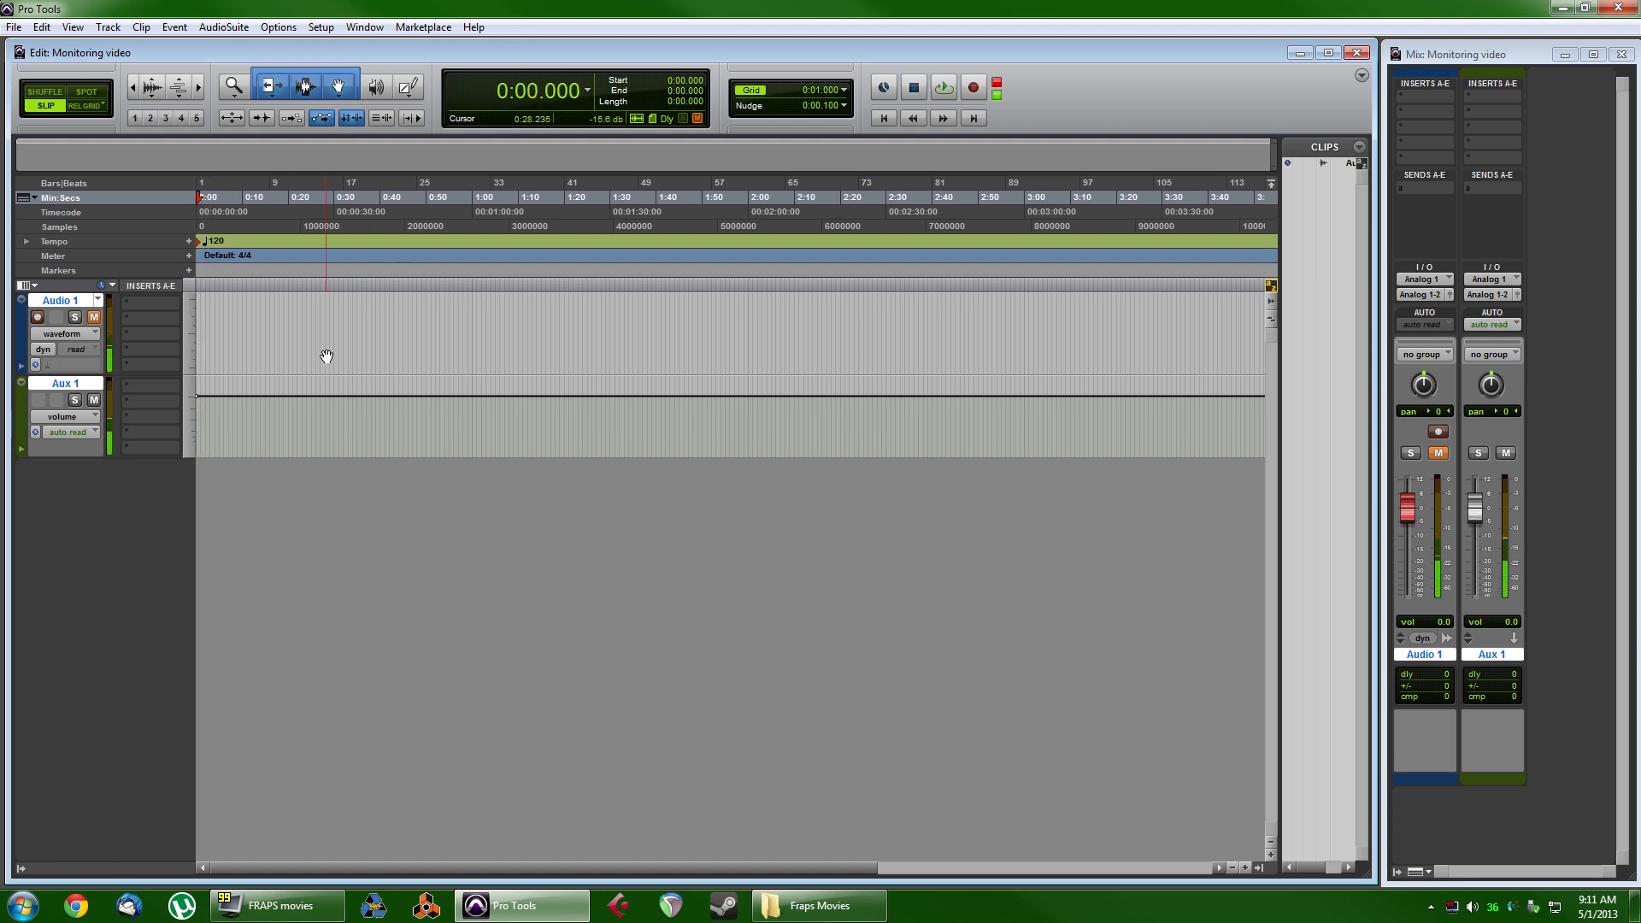
click(970, 87)
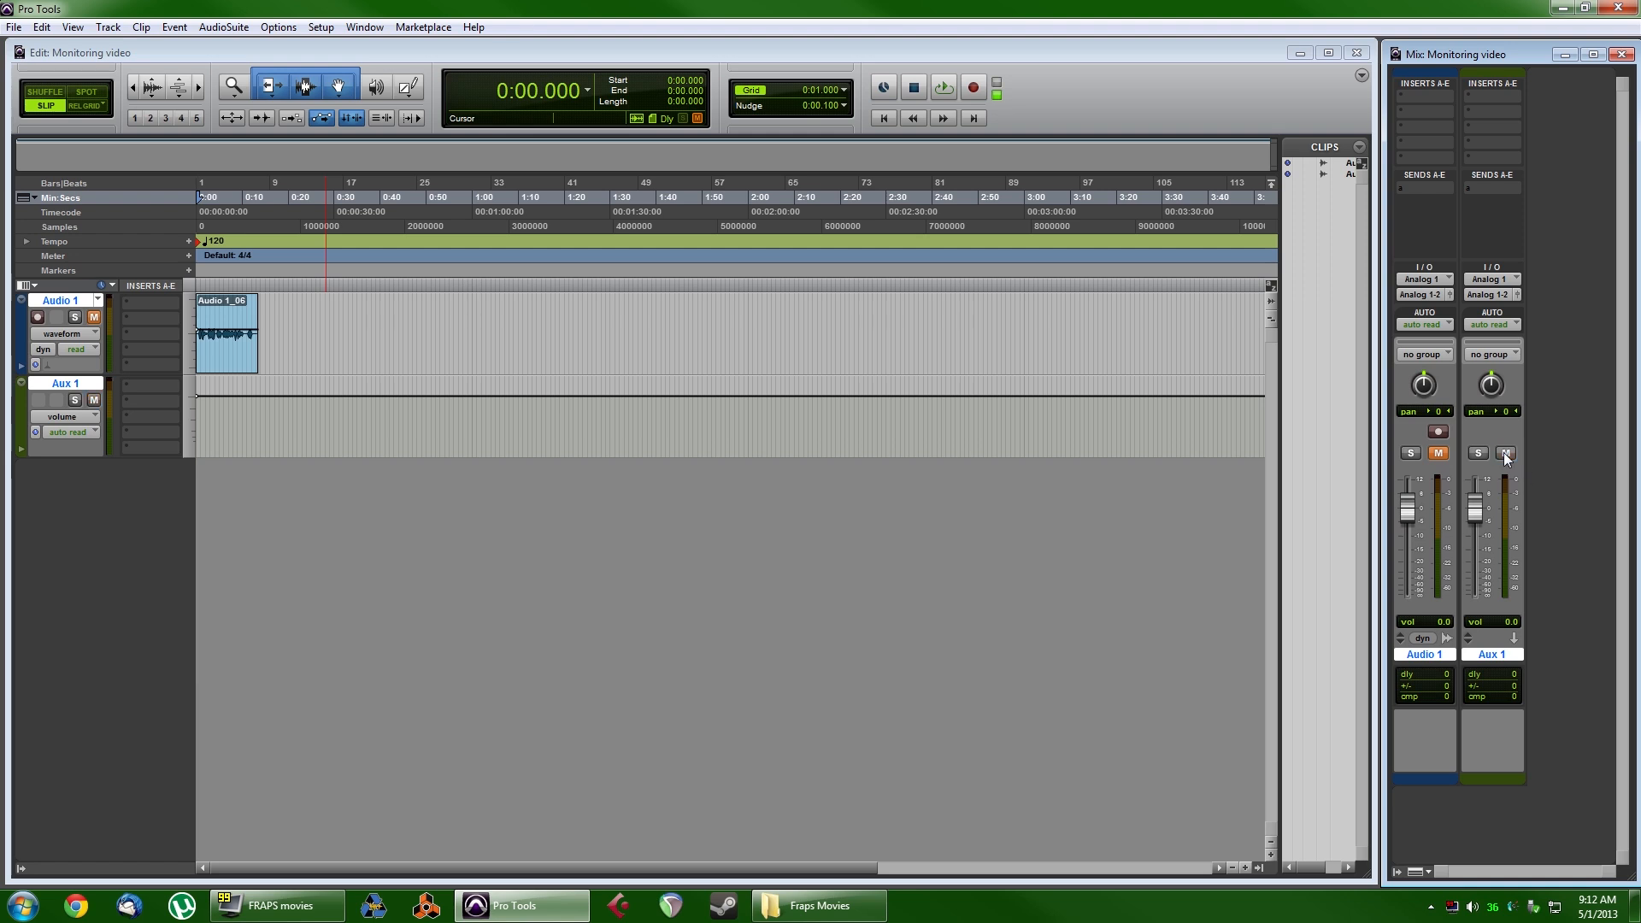
mouse_move(1506, 452)
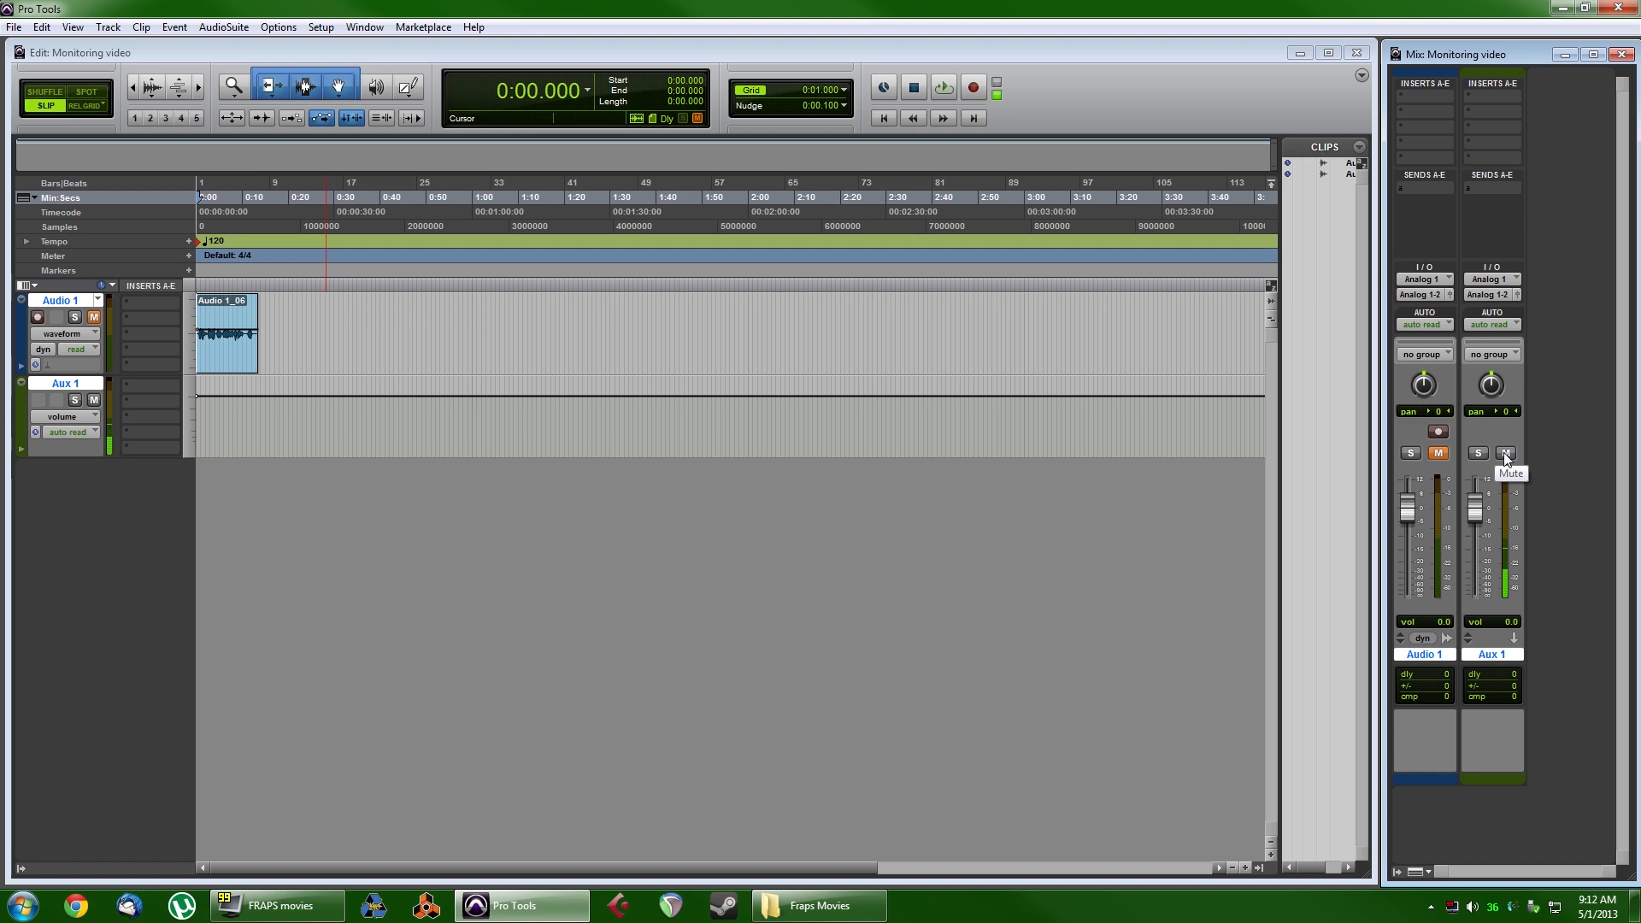
mouse_move(1490, 411)
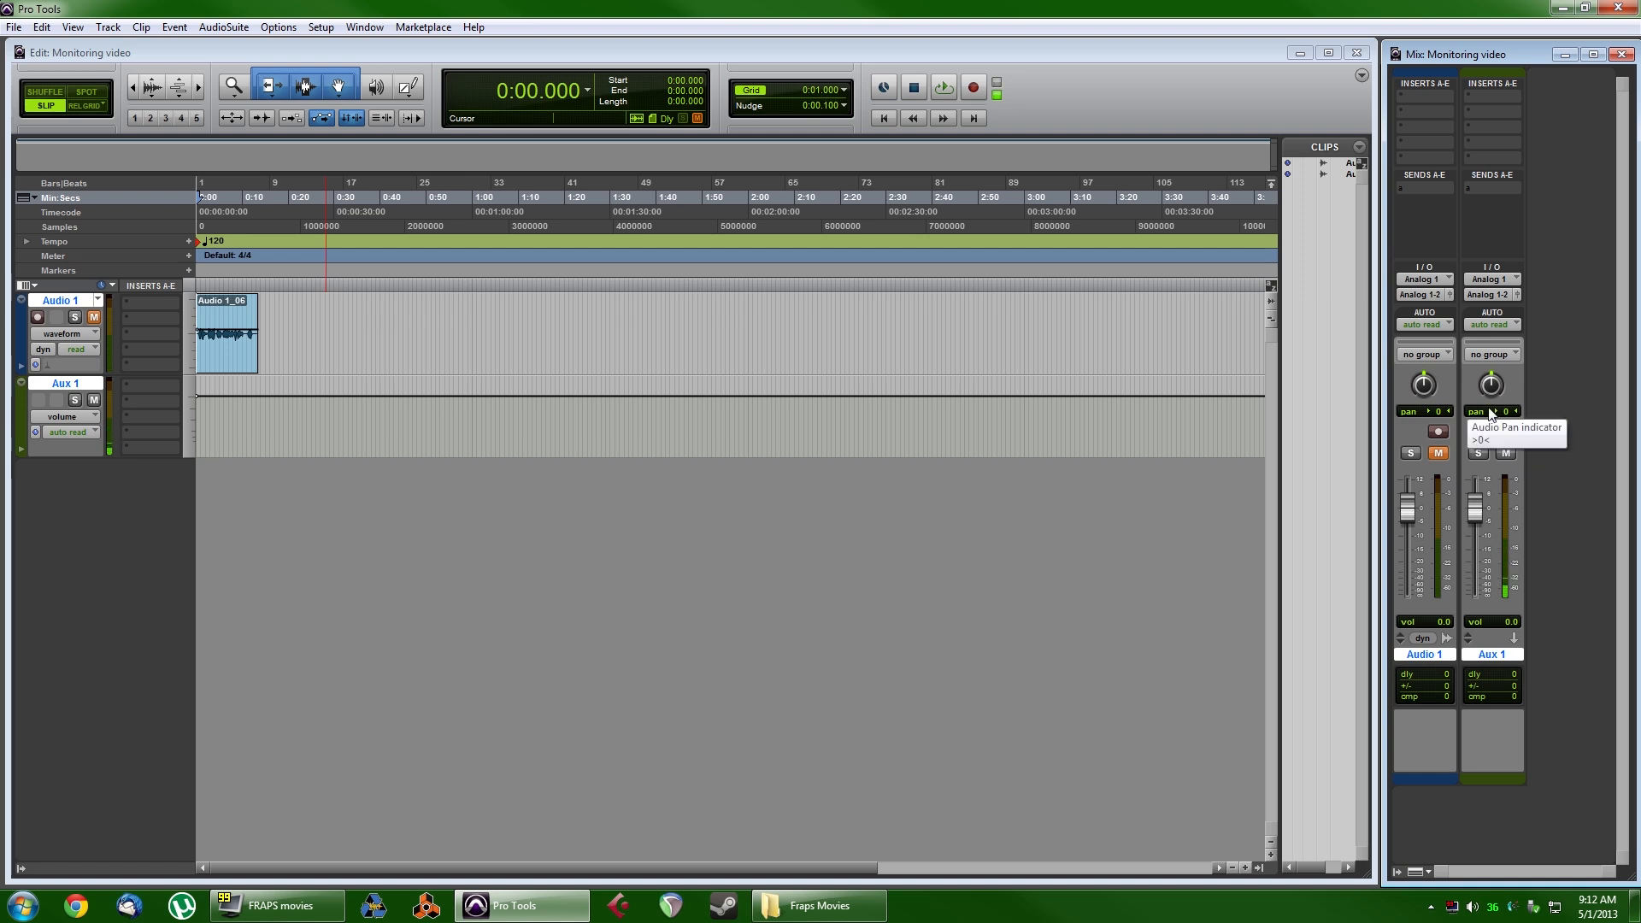